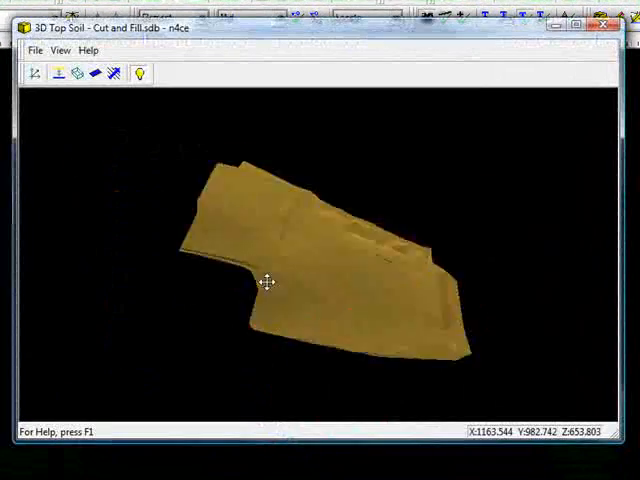
- Inspect and close the 3D Top Soil view, then open the Plan and design models with the site boundary
{"action": "left_click_drag", "start_coordinate": [268, 284], "coordinate": [364, 242]}
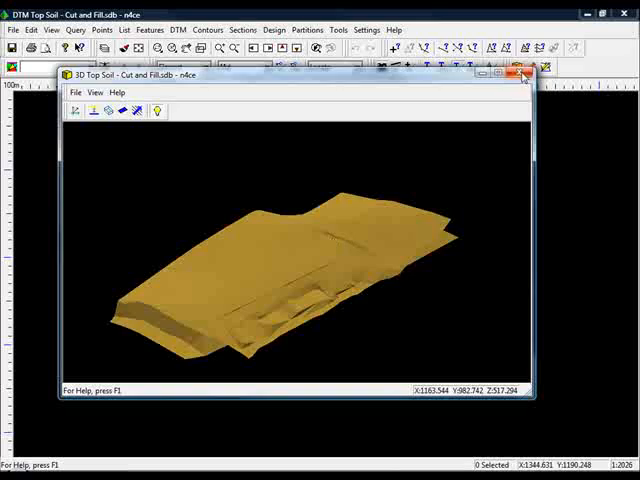
{"action": "left_click", "coordinate": [520, 72]}
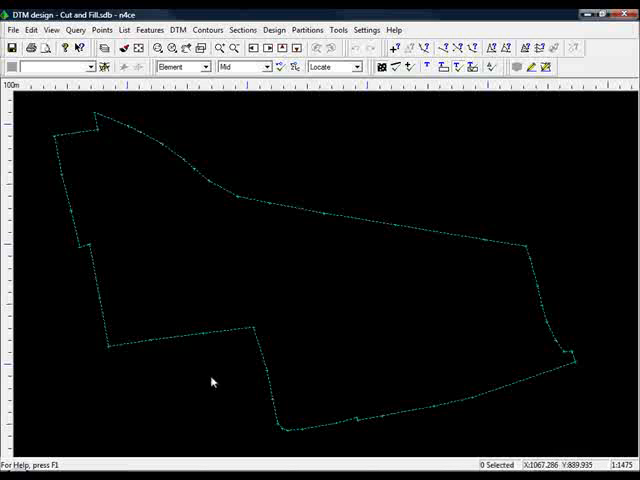
{"action": "mouse_move", "coordinate": [164, 272]}
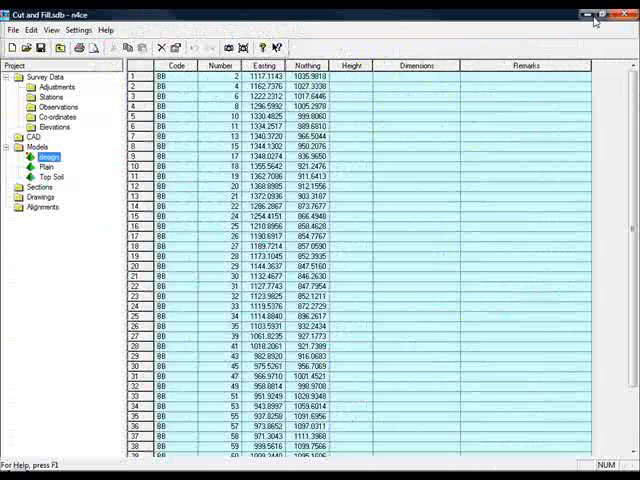
{"action": "left_click", "coordinate": [44, 166]}
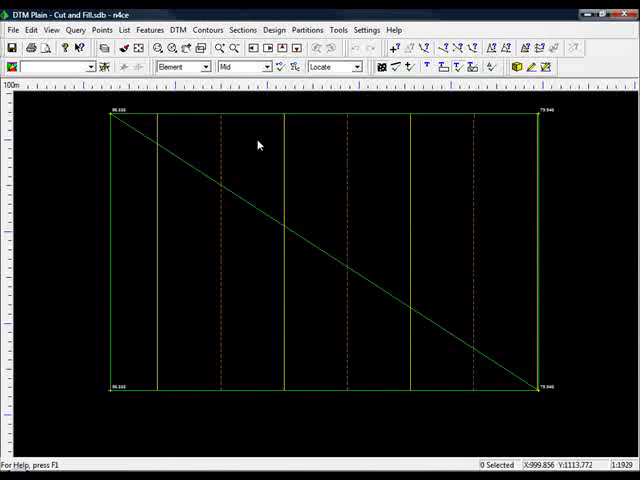
{"action": "mouse_move", "coordinate": [356, 240]}
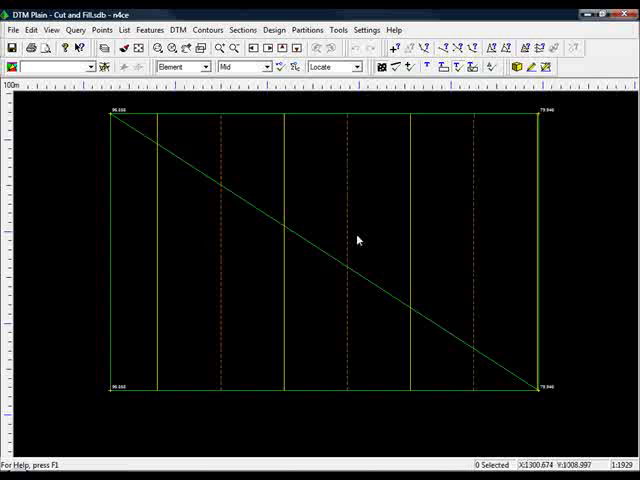
{"action": "mouse_move", "coordinate": [504, 244]}
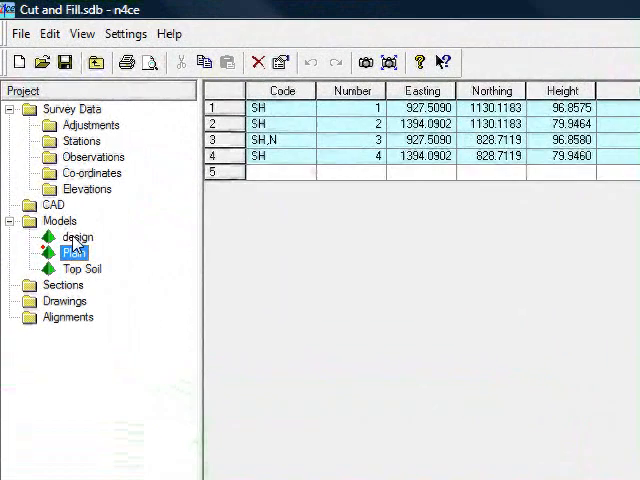
{"action": "left_click", "coordinate": [78, 236]}
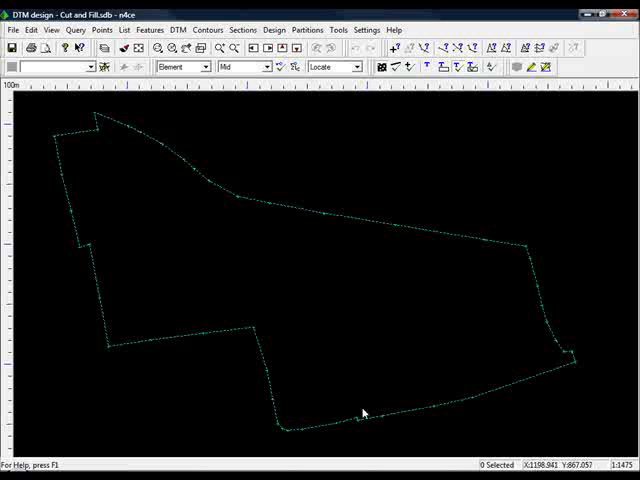
{"action": "mouse_move", "coordinate": [258, 308]}
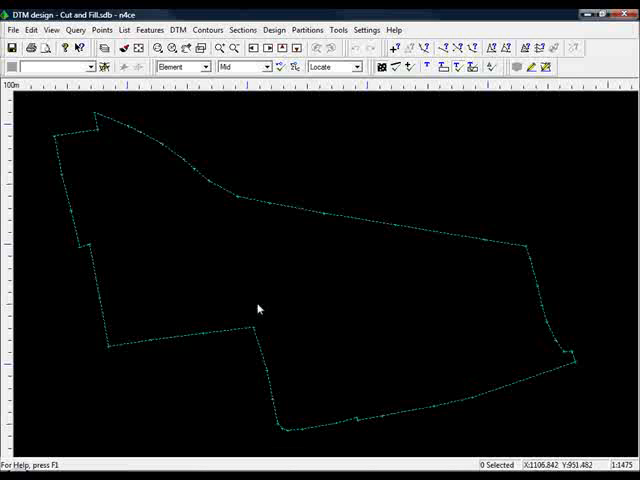
{"action": "mouse_move", "coordinate": [280, 282]}
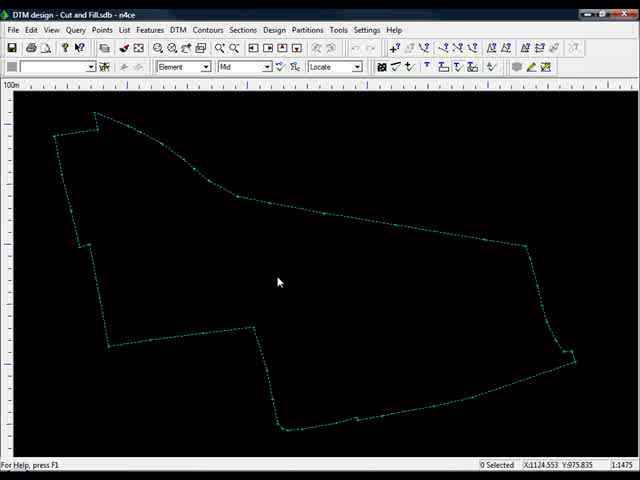
{"action": "mouse_move", "coordinate": [186, 344]}
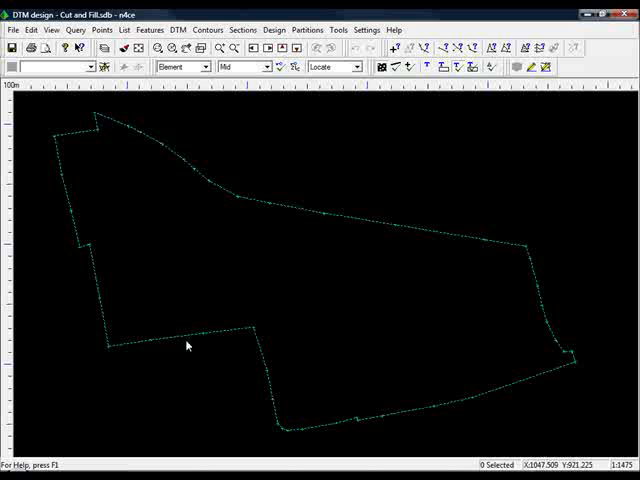
{"action": "mouse_move", "coordinate": [222, 330]}
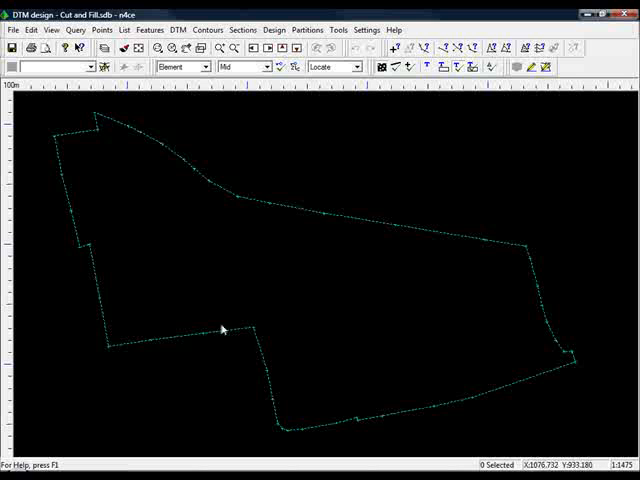
{"action": "mouse_move", "coordinate": [224, 338]}
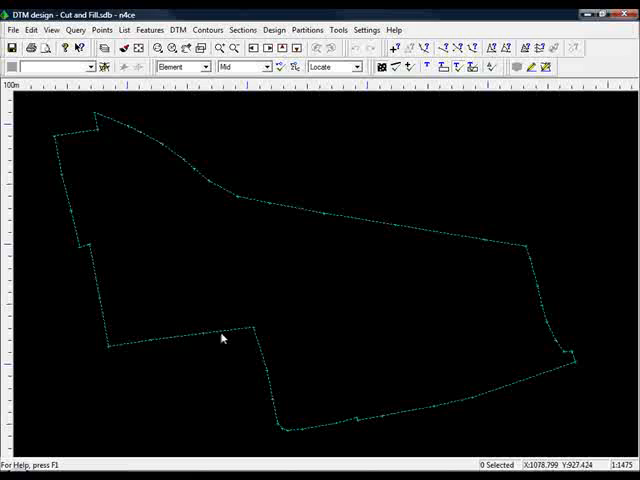
{"action": "mouse_move", "coordinate": [192, 270]}
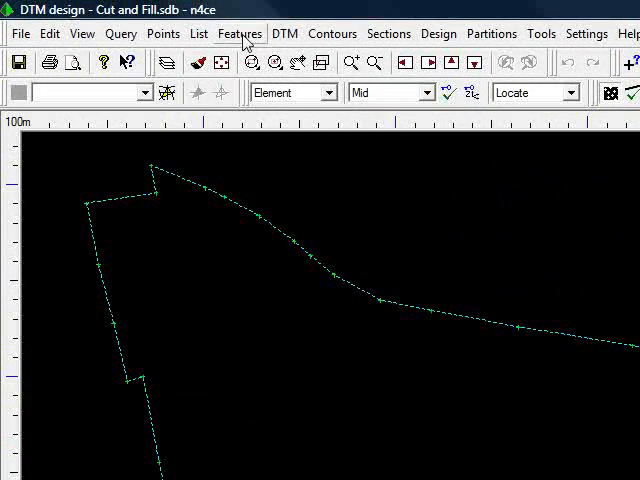
- Densify all boundary strings with a maximum point spacing of 5
{"action": "left_click", "coordinate": [240, 32]}
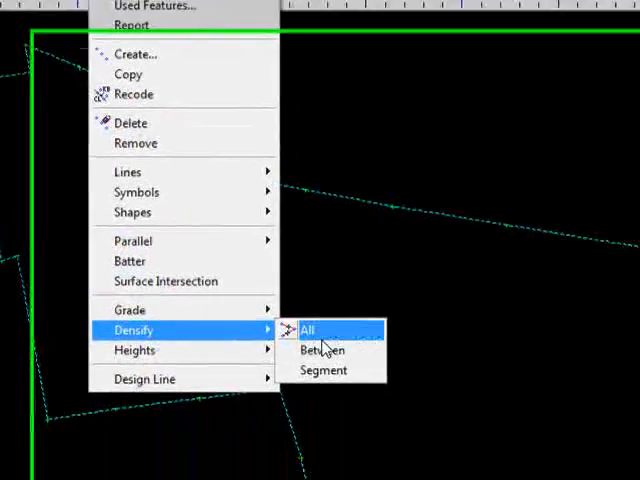
{"action": "left_click", "coordinate": [308, 328]}
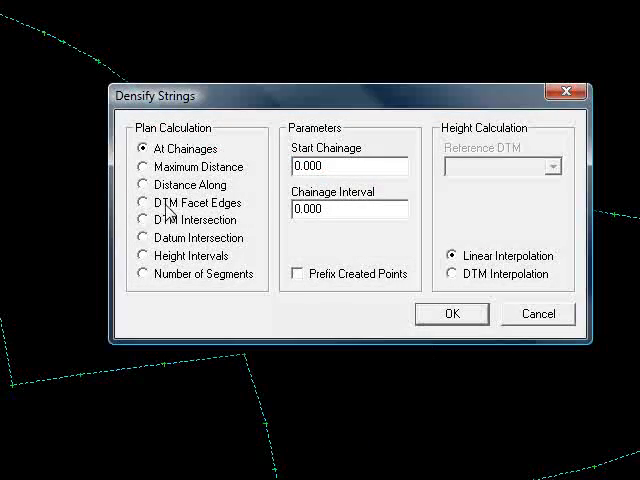
{"action": "mouse_move", "coordinate": [204, 208]}
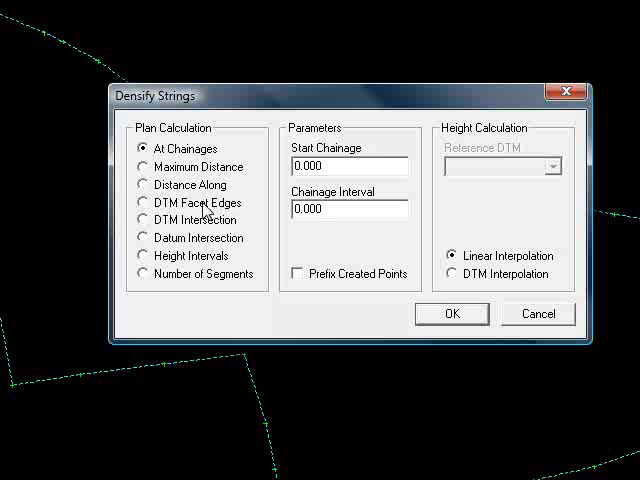
{"action": "left_click", "coordinate": [144, 202]}
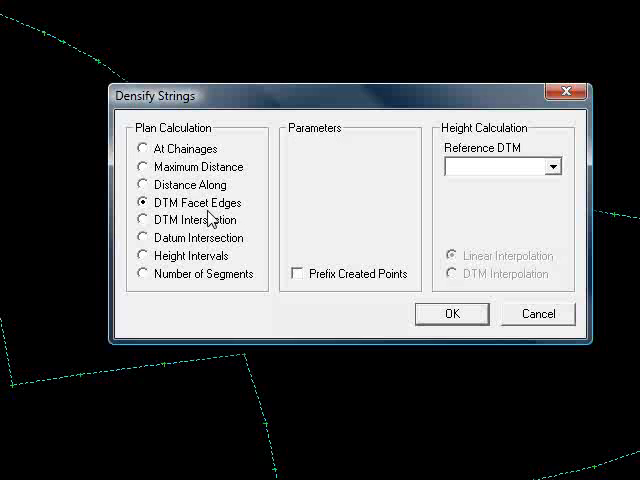
{"action": "mouse_move", "coordinate": [116, 372]}
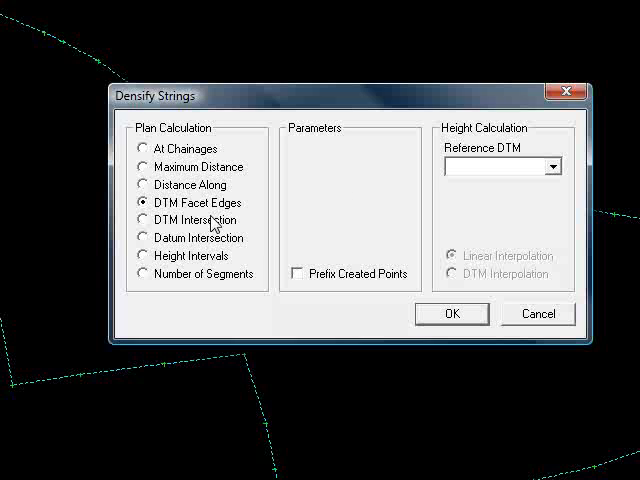
{"action": "left_click", "coordinate": [144, 168]}
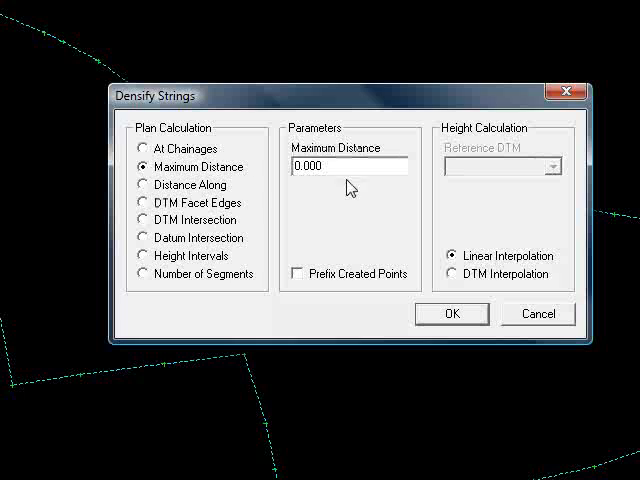
{"action": "type", "text": "5"}
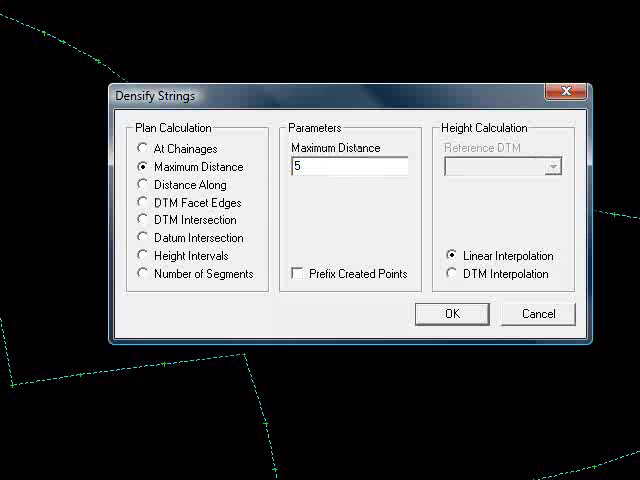
{"action": "left_click", "coordinate": [452, 312]}
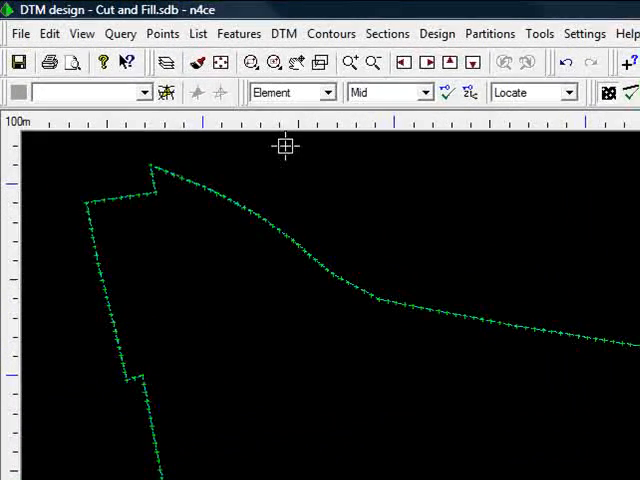
- Select the points by rectangle and move all their heights to the Top Soil surface
{"action": "left_click", "coordinate": [338, 92]}
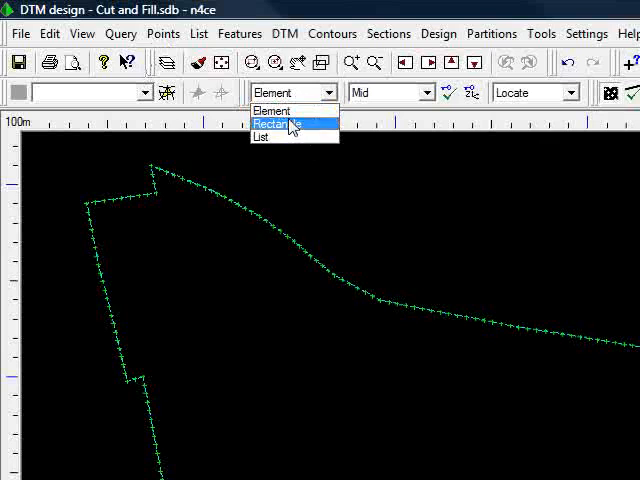
{"action": "left_click", "coordinate": [164, 32]}
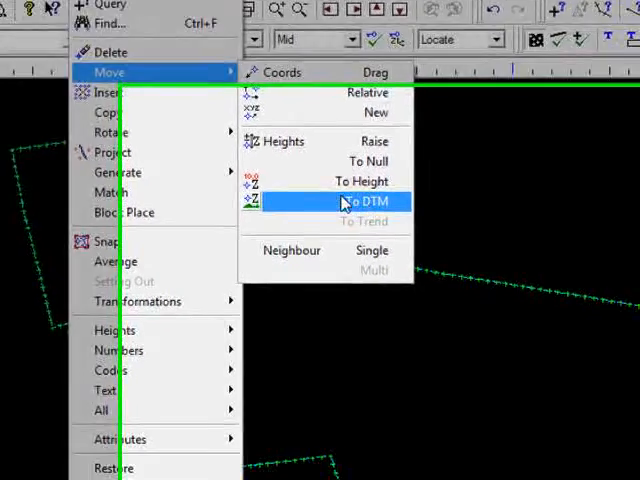
{"action": "left_click", "coordinate": [366, 200]}
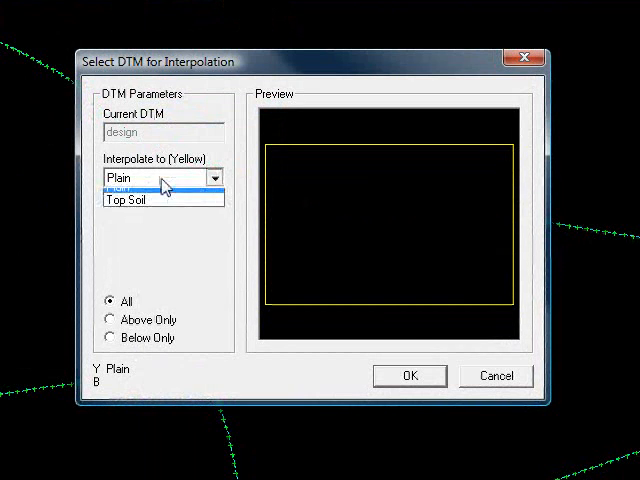
{"action": "left_click", "coordinate": [150, 196]}
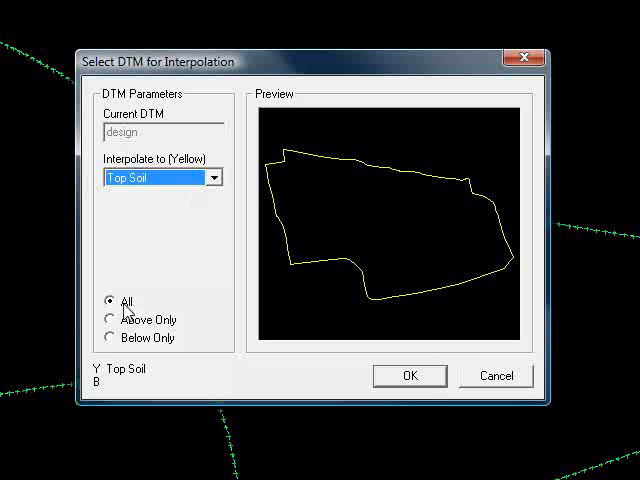
{"action": "left_click", "coordinate": [408, 376]}
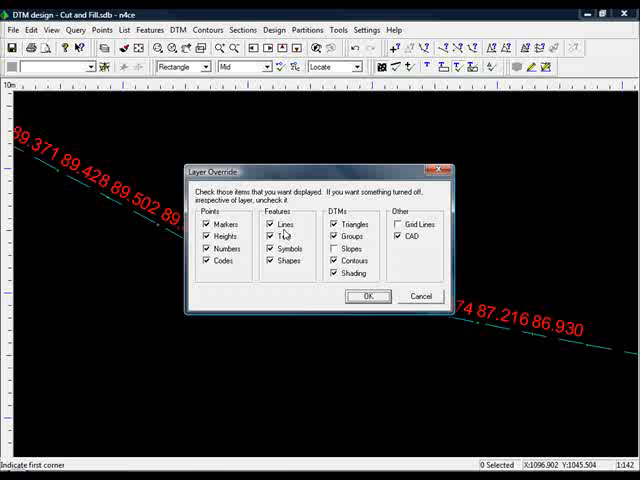
{"action": "left_click", "coordinate": [368, 296]}
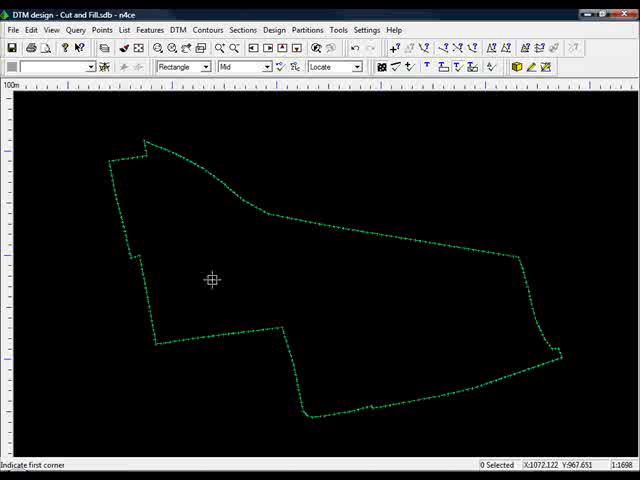
{"action": "mouse_move", "coordinate": [228, 310]}
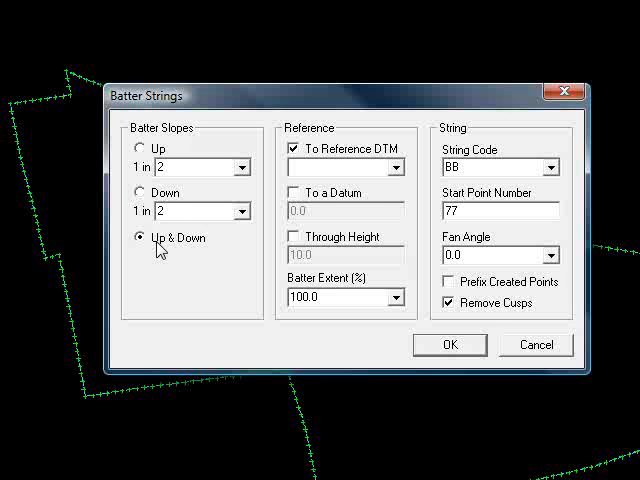
{"action": "mouse_move", "coordinate": [184, 252]}
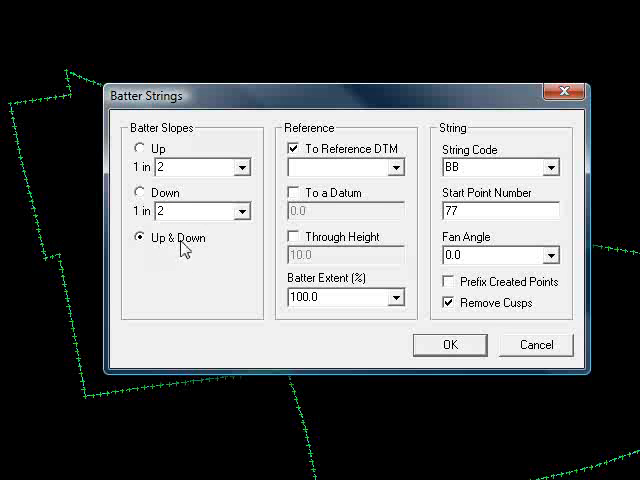
- Generate 1 in 2 up-and-down batter strings using Plain as the reference surface
{"action": "left_click", "coordinate": [338, 166]}
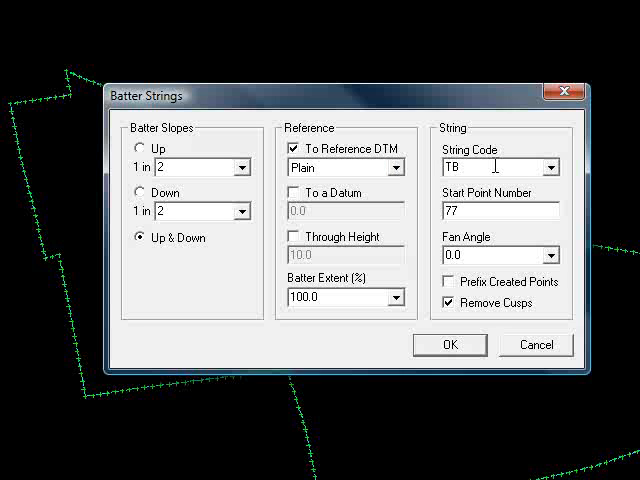
{"action": "mouse_move", "coordinate": [336, 316]}
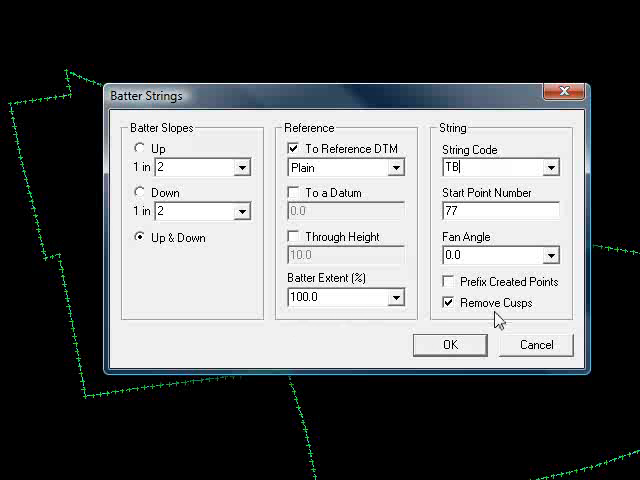
{"action": "left_click", "coordinate": [450, 344]}
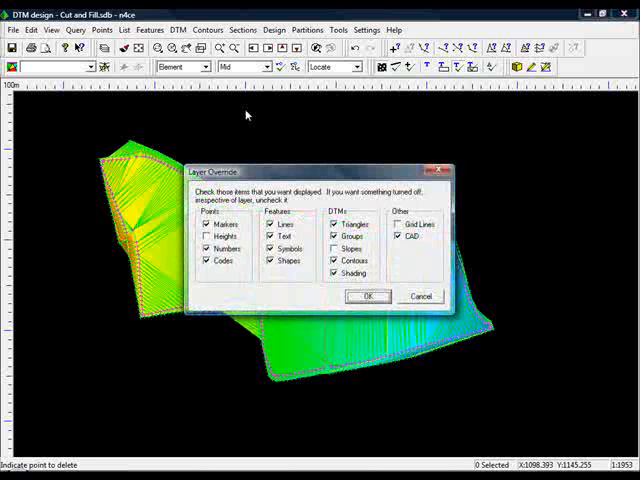
- Turn off surface shading and delete the design triangles outside the boundary feature
{"action": "left_click", "coordinate": [332, 274]}
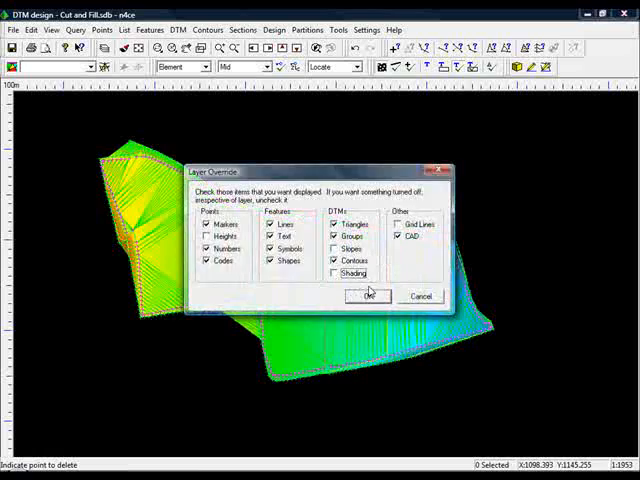
{"action": "left_click", "coordinate": [368, 296]}
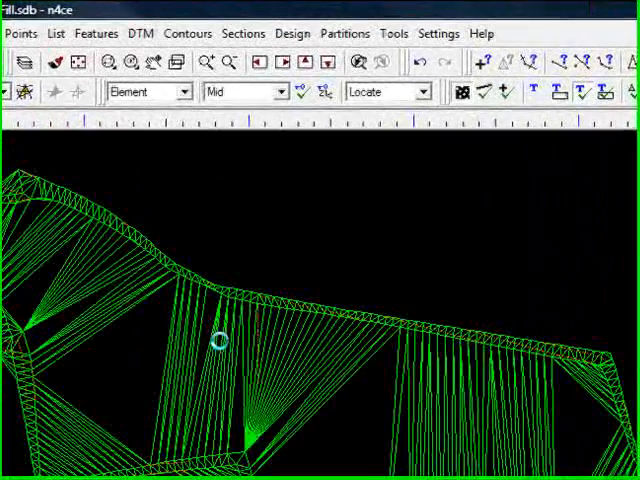
{"action": "left_click", "coordinate": [140, 32]}
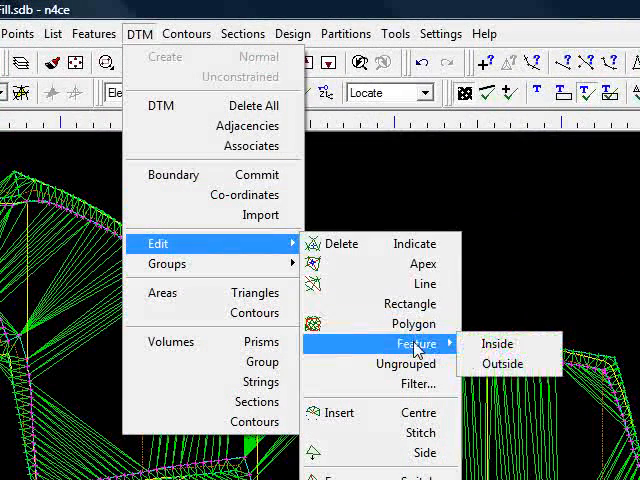
{"action": "left_click", "coordinate": [496, 344]}
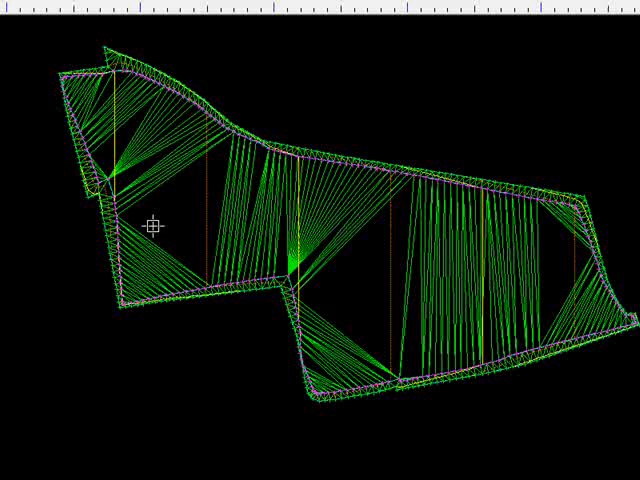
{"action": "mouse_move", "coordinate": [270, 72]}
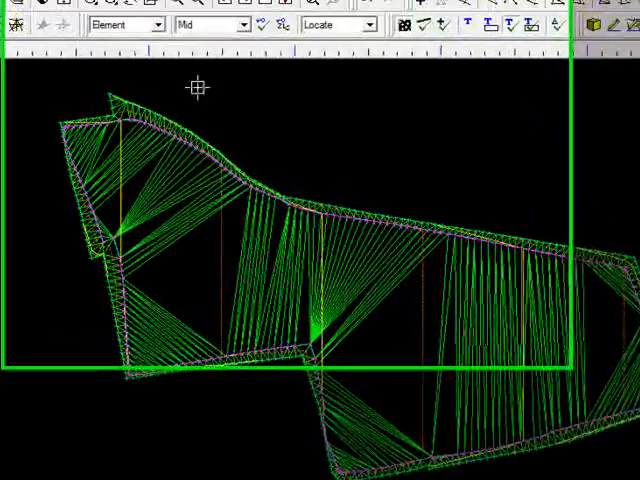
- Run prism volumes against Top Soil with plot table off and cut/fill swapped: cut 65686.53, fill 64266.39
{"action": "left_click", "coordinate": [128, 32]}
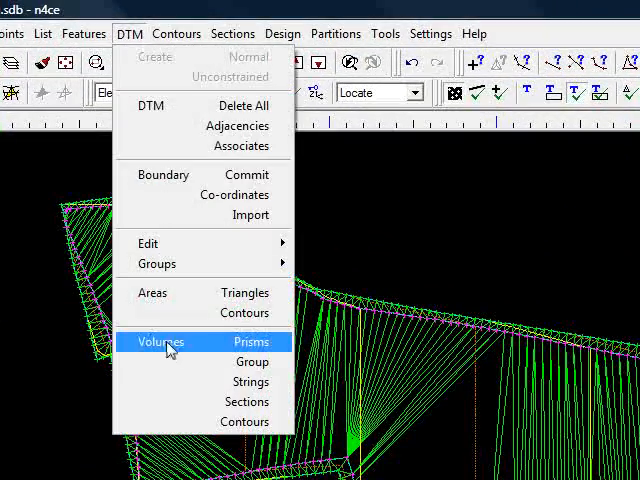
{"action": "left_click", "coordinate": [248, 340]}
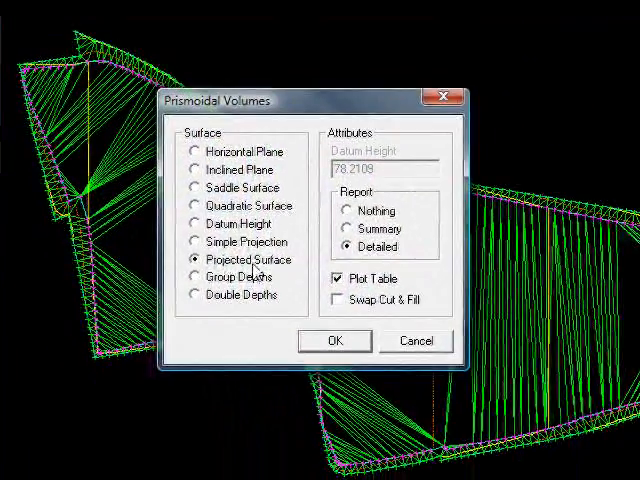
{"action": "left_click", "coordinate": [336, 278]}
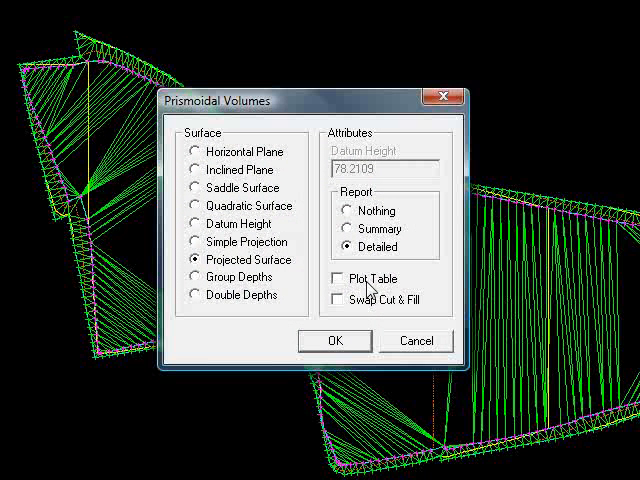
{"action": "left_click", "coordinate": [336, 300]}
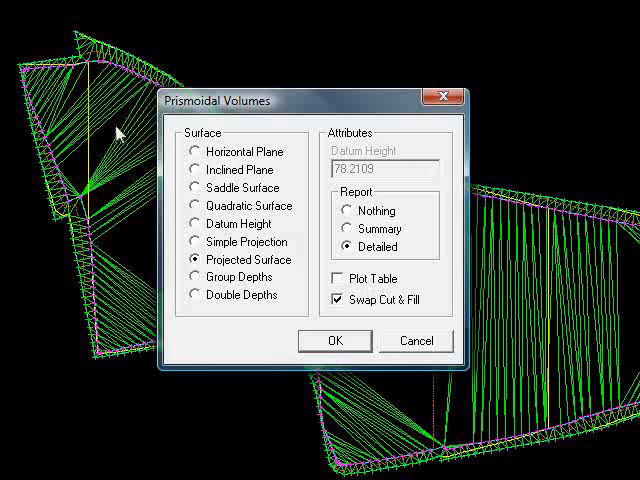
{"action": "left_click", "coordinate": [336, 340]}
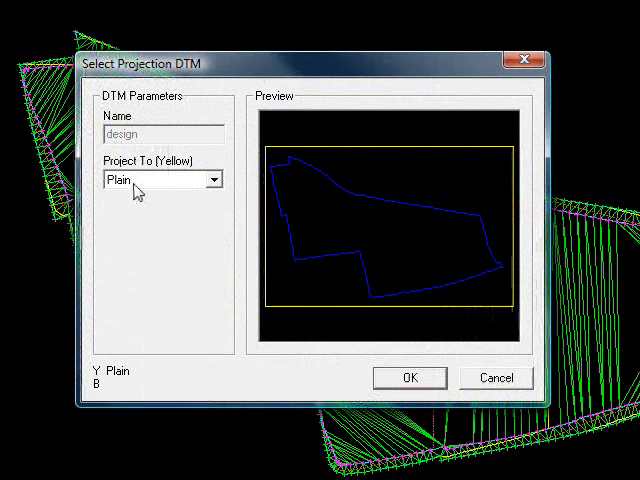
{"action": "left_click", "coordinate": [160, 180]}
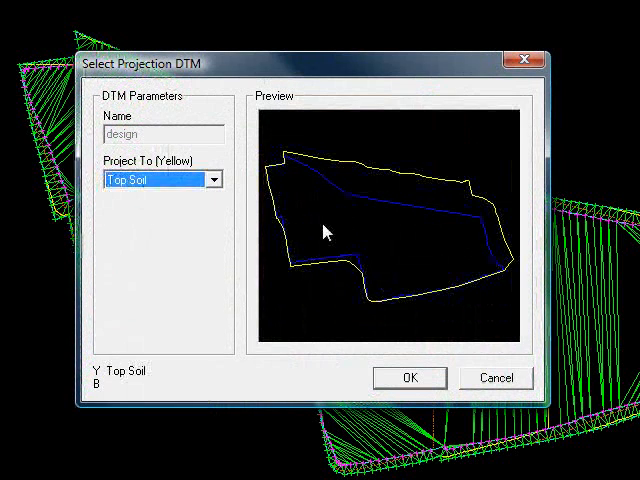
{"action": "left_click", "coordinate": [408, 378]}
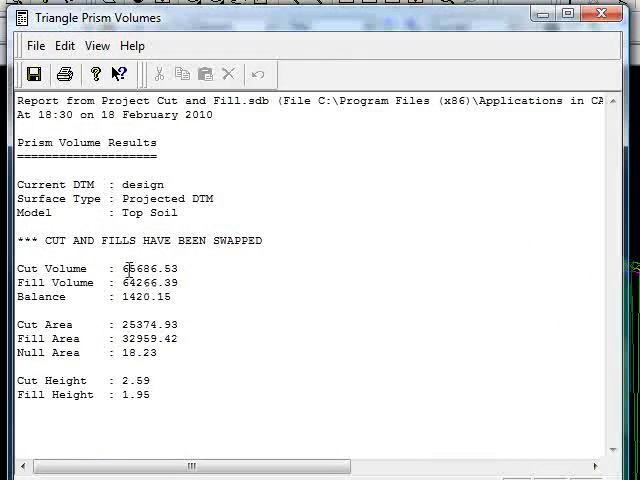
{"action": "double_click", "coordinate": [148, 268]}
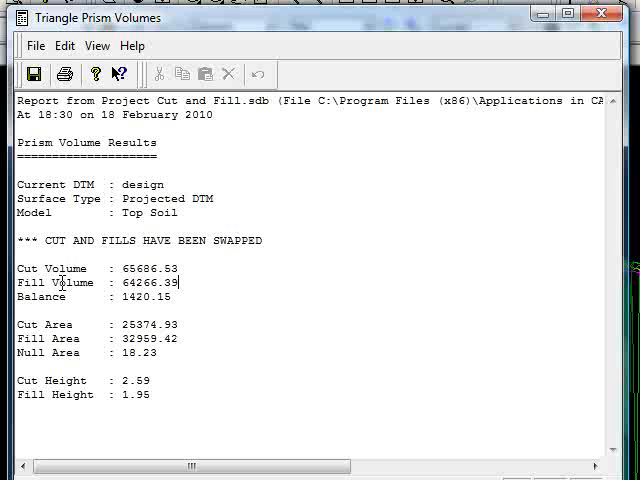
{"action": "mouse_move", "coordinate": [400, 246]}
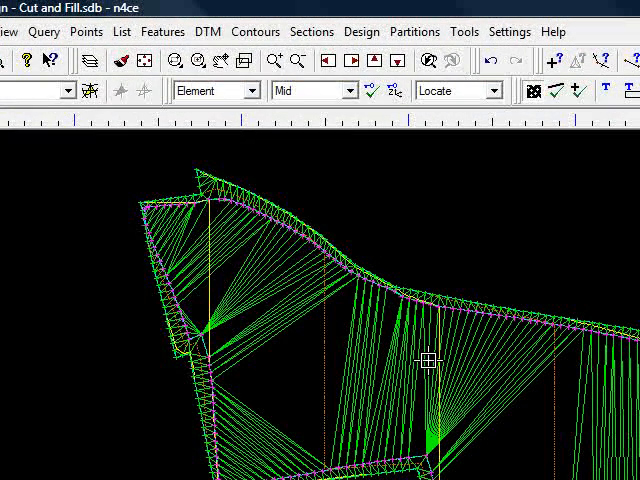
{"action": "left_click", "coordinate": [208, 32]}
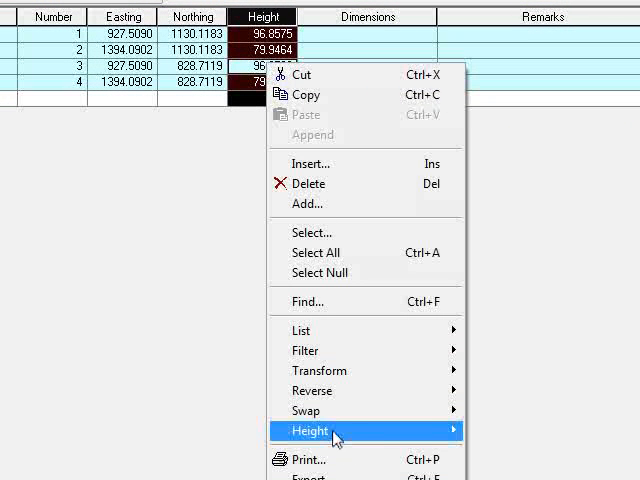
- Offset the heights of the four plane points by 0.1
{"action": "left_click", "coordinate": [310, 432]}
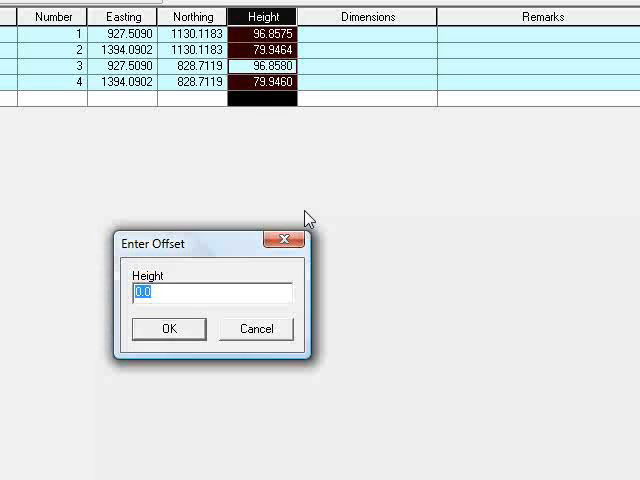
{"action": "type", "text": "0."}
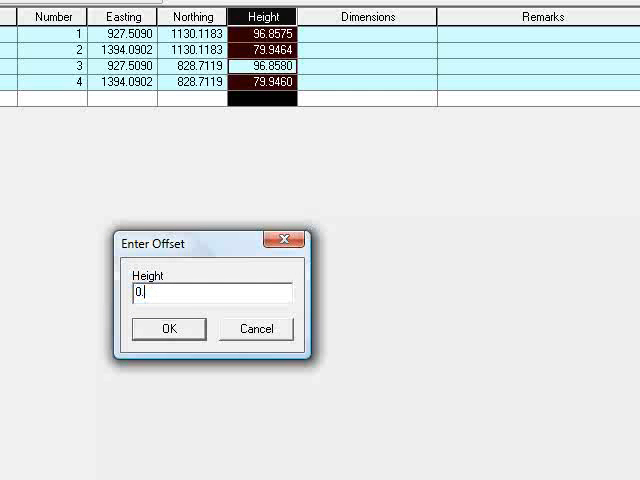
{"action": "type", "text": ".1"}
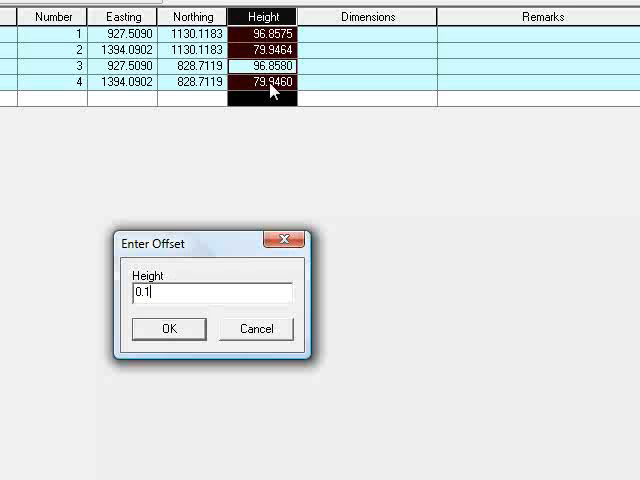
{"action": "left_click", "coordinate": [168, 328]}
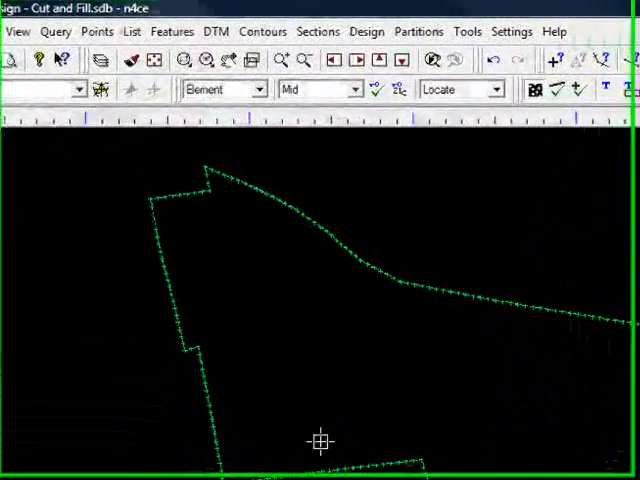
- Regenerate the 1 in 2 up-and-down batter strings to the Plain surface with code T8
{"action": "left_click", "coordinate": [172, 32]}
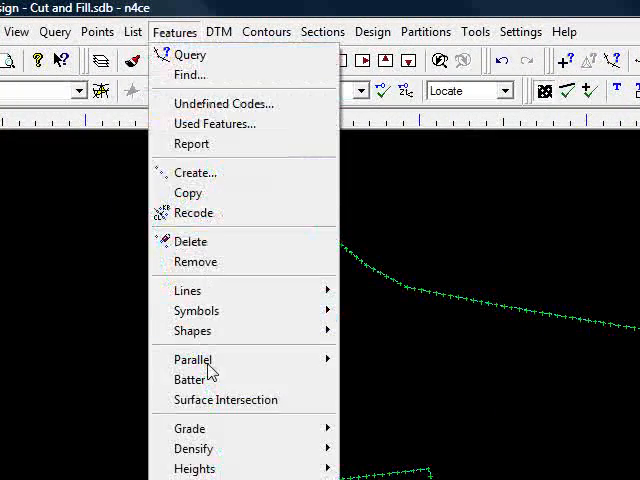
{"action": "left_click", "coordinate": [190, 380]}
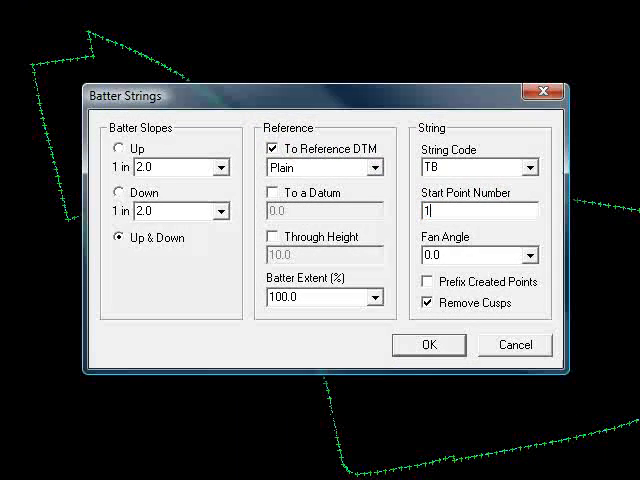
{"action": "mouse_move", "coordinate": [448, 196]}
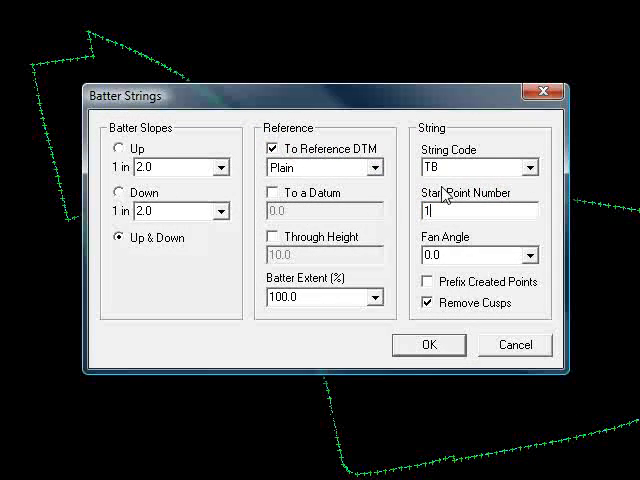
{"action": "left_click", "coordinate": [428, 344]}
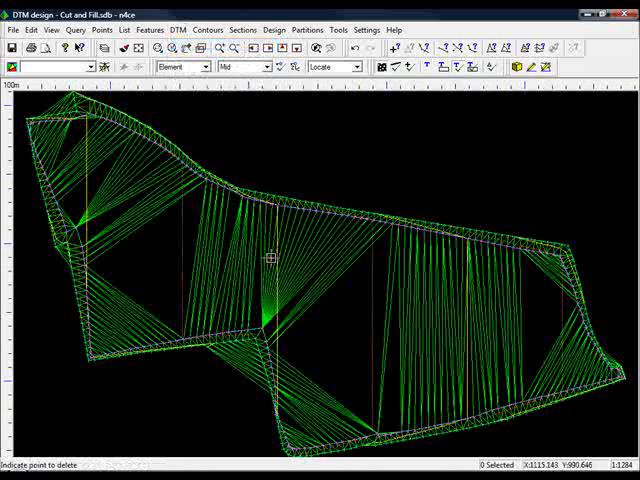
- Rerun the prism volumes against Top Soil, giving cut 63382.30, fill 67174.58, balance -3792.28
{"action": "left_click", "coordinate": [180, 28]}
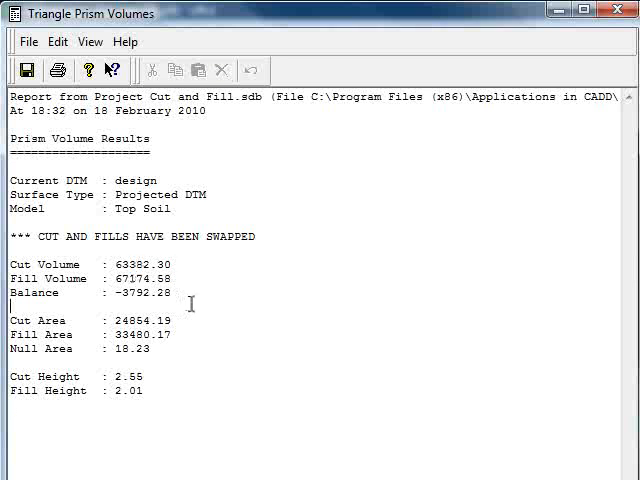
{"action": "mouse_move", "coordinate": [134, 298]}
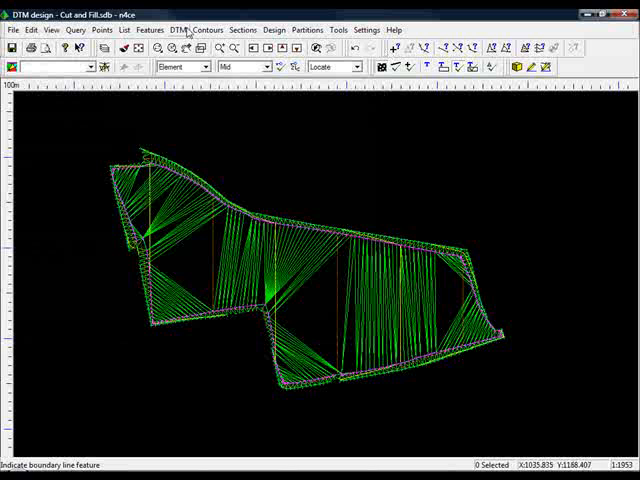
- Offset the heights of the four plane points by a further 0.04
{"action": "left_click", "coordinate": [148, 28]}
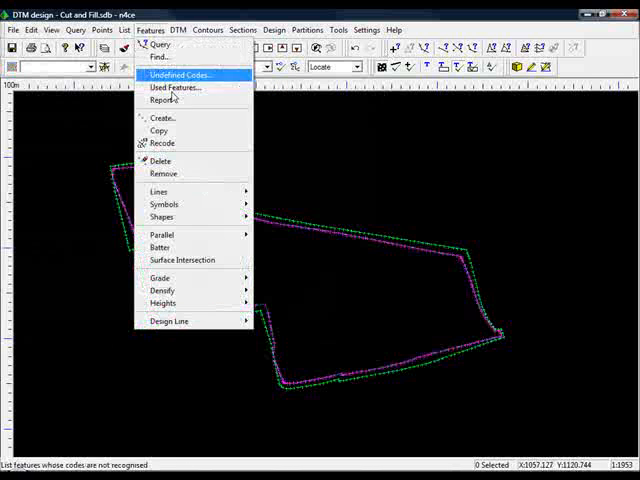
{"action": "left_click", "coordinate": [160, 172]}
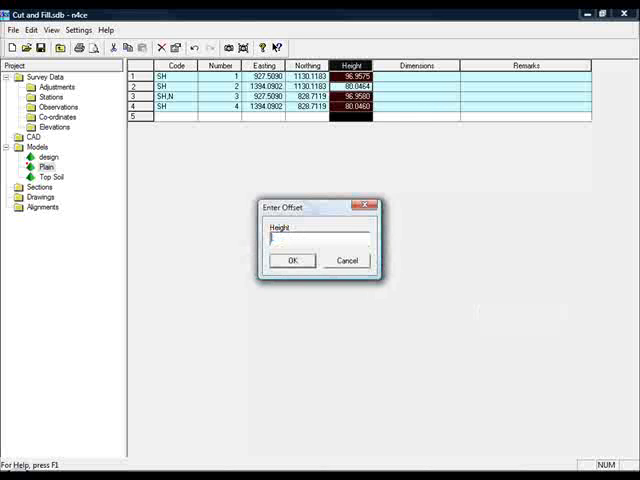
{"action": "type", "text": "0.04"}
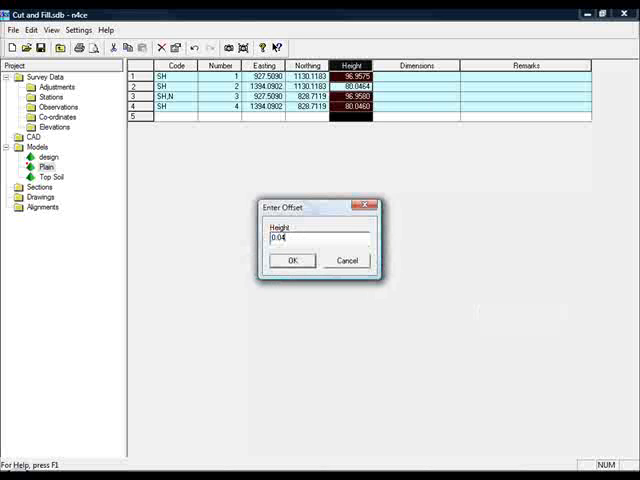
{"action": "left_click", "coordinate": [292, 260]}
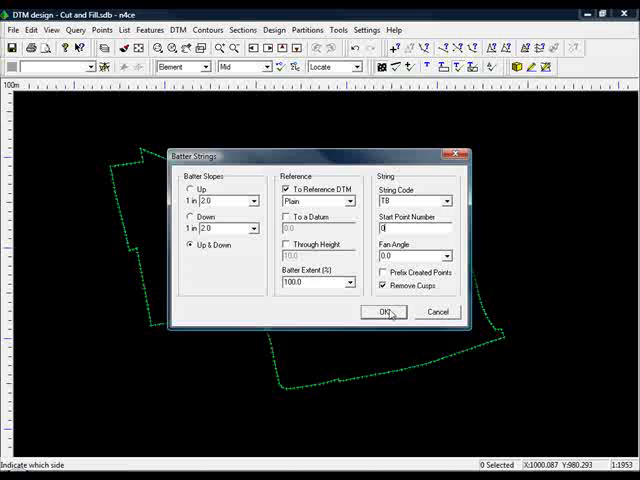
- Confirm the batter settings and delete the stray spike point from the batter outline
{"action": "left_click", "coordinate": [382, 312]}
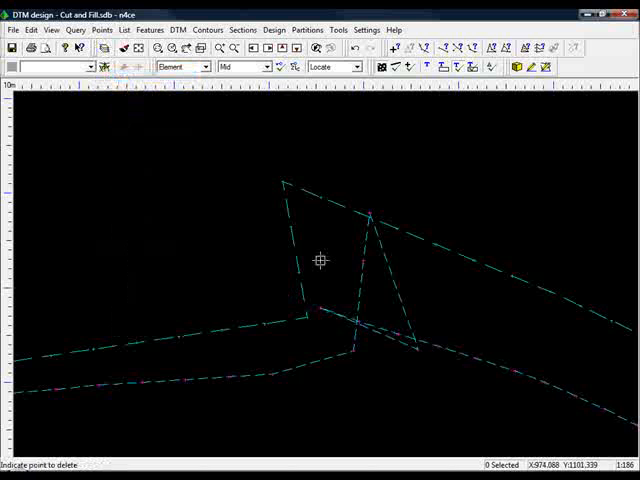
{"action": "left_click", "coordinate": [324, 308]}
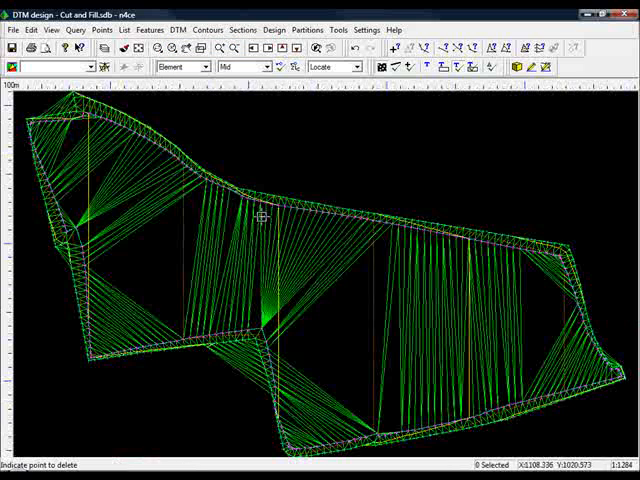
- Run a prism volume calculation projected to Top Soil, reporting balance -5911.20
{"action": "left_click", "coordinate": [178, 28]}
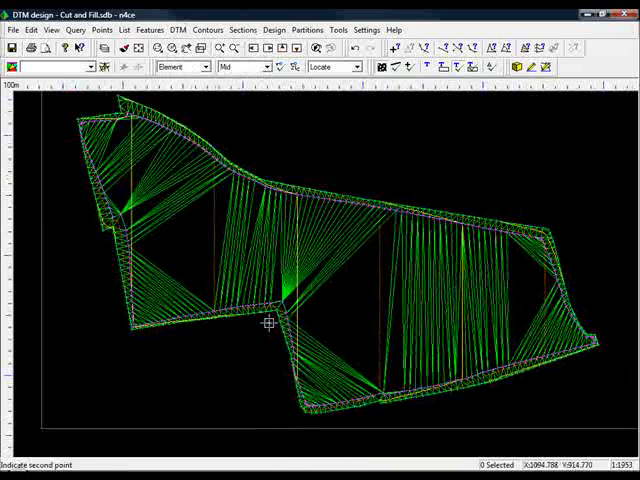
{"action": "left_click", "coordinate": [176, 28]}
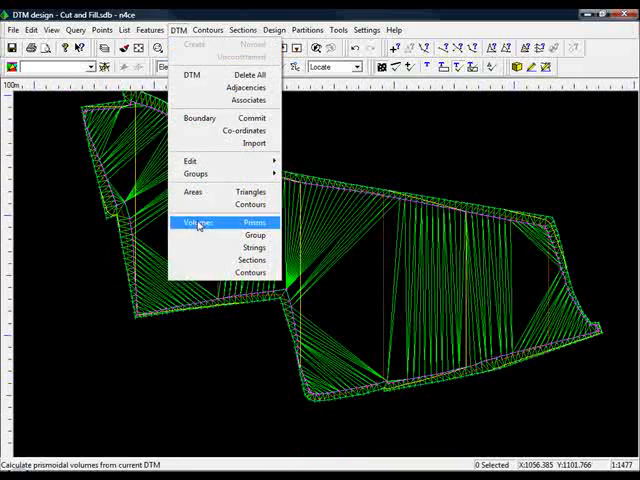
{"action": "left_click", "coordinate": [254, 222]}
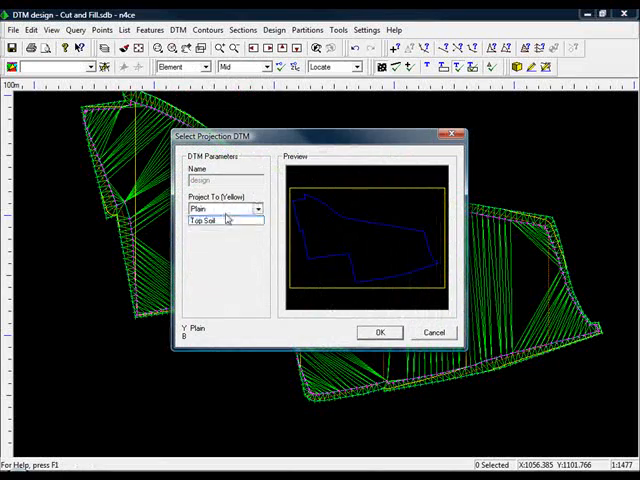
{"action": "left_click", "coordinate": [380, 332]}
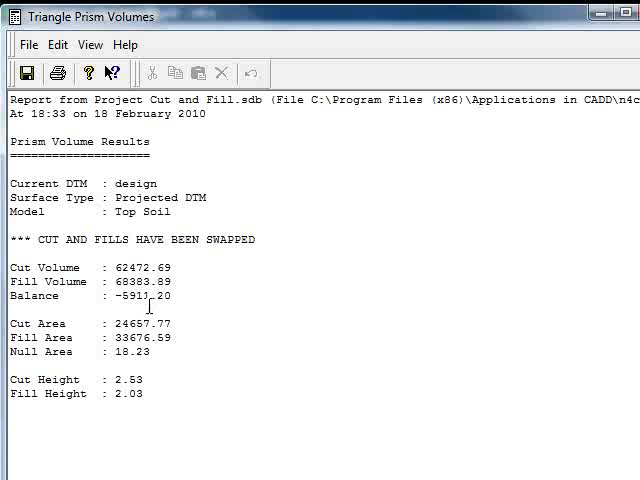
{"action": "mouse_move", "coordinate": [482, 290]}
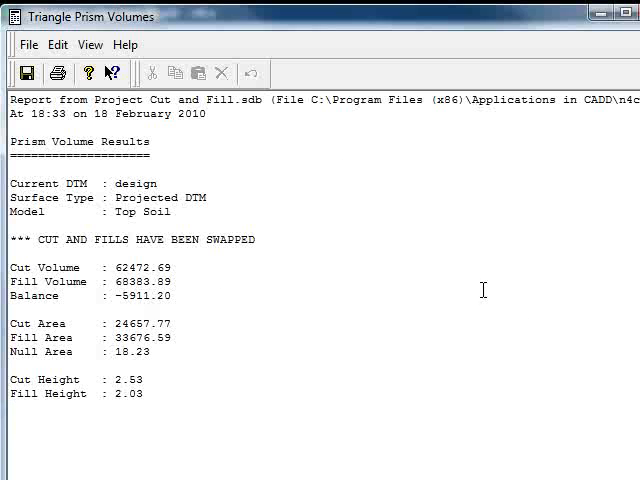
{"action": "mouse_move", "coordinate": [520, 240]}
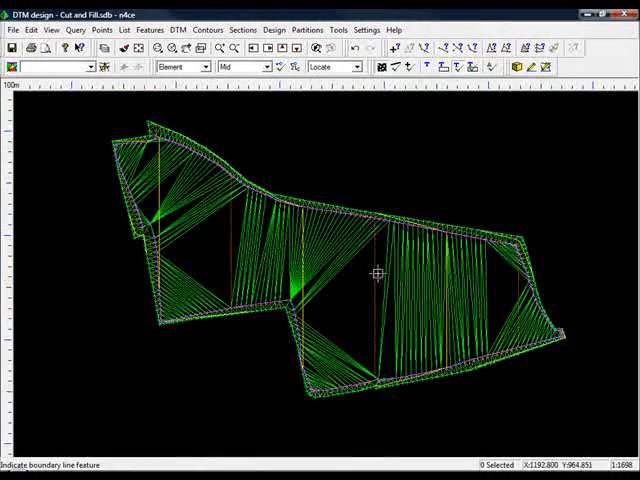
{"action": "mouse_move", "coordinate": [344, 276]}
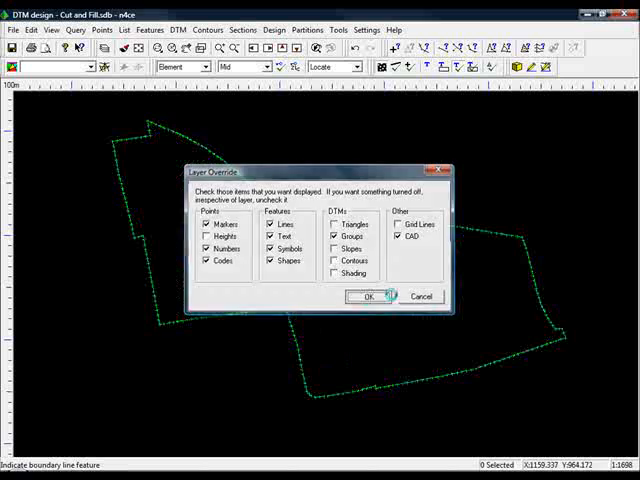
- Untick DTM Triangles in display overrides so only boundary strings show
{"action": "left_click", "coordinate": [366, 296]}
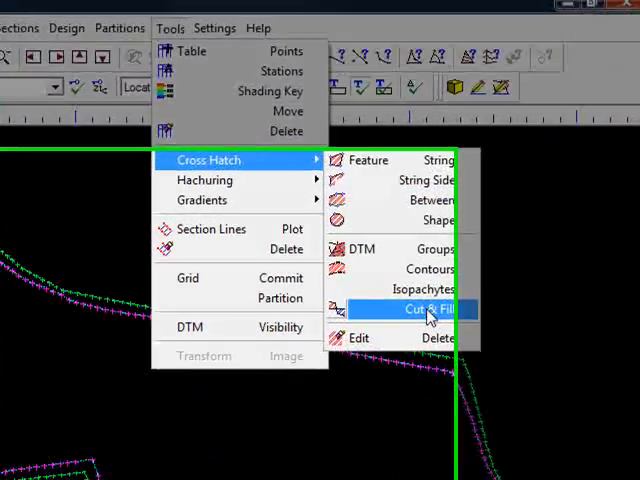
- Cross-hatch cut areas green and fill areas red with the ANSI31 pattern
{"action": "left_click", "coordinate": [420, 308]}
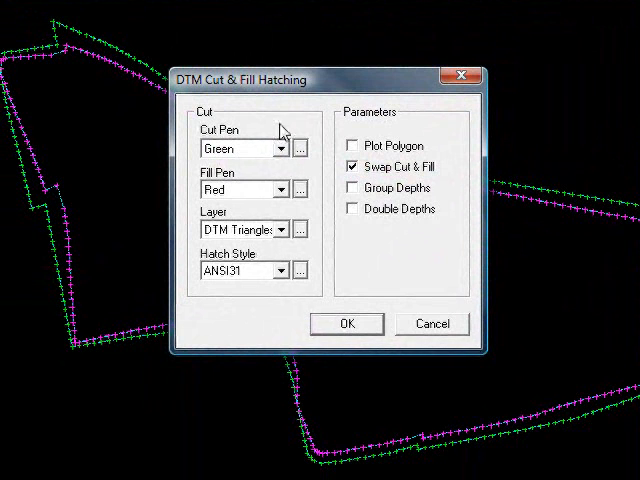
{"action": "mouse_move", "coordinate": [252, 156]}
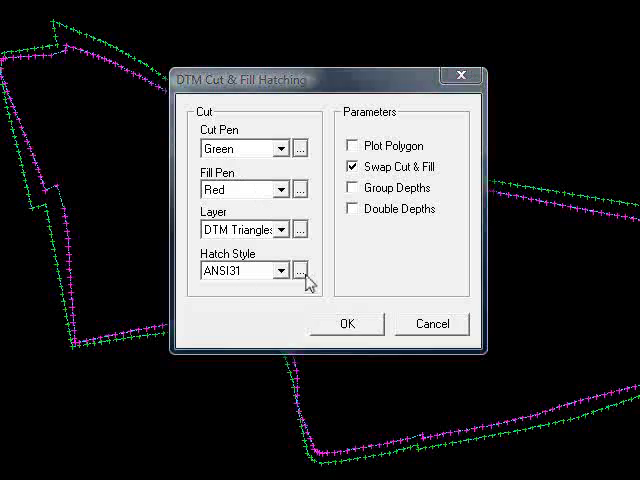
{"action": "left_click", "coordinate": [308, 272]}
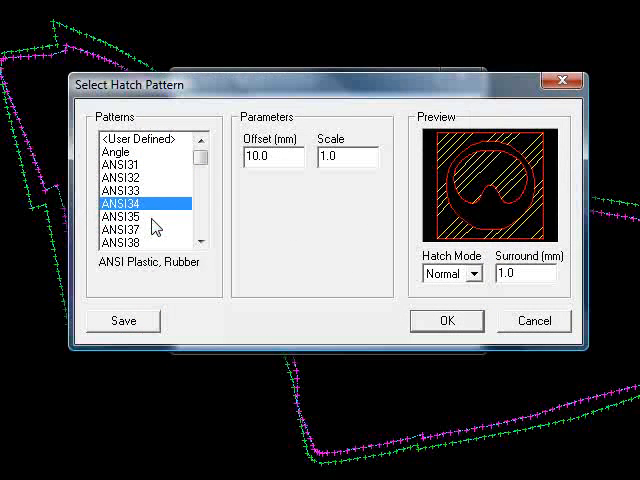
{"action": "left_click", "coordinate": [120, 164]}
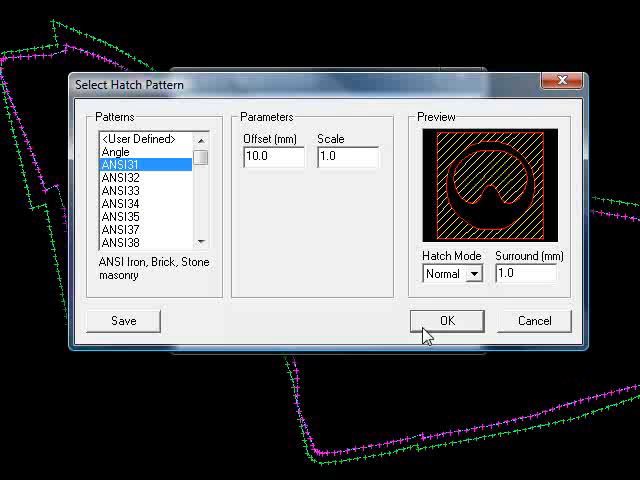
{"action": "left_click", "coordinate": [448, 320]}
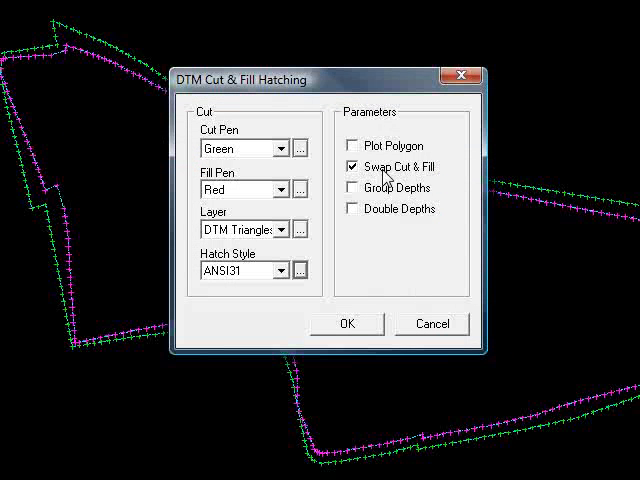
{"action": "mouse_move", "coordinate": [252, 160]}
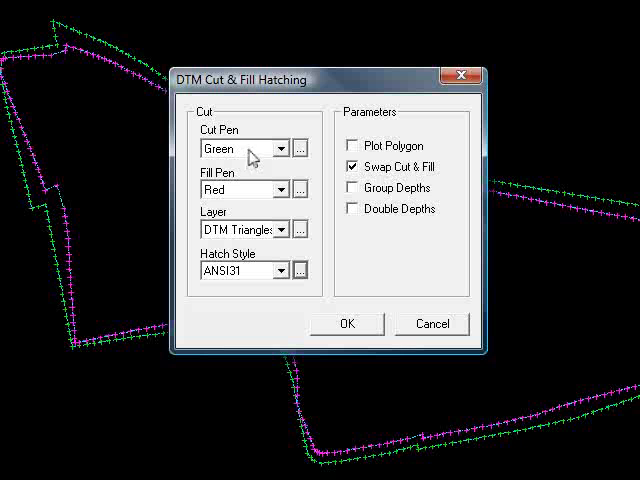
{"action": "mouse_move", "coordinate": [248, 192]}
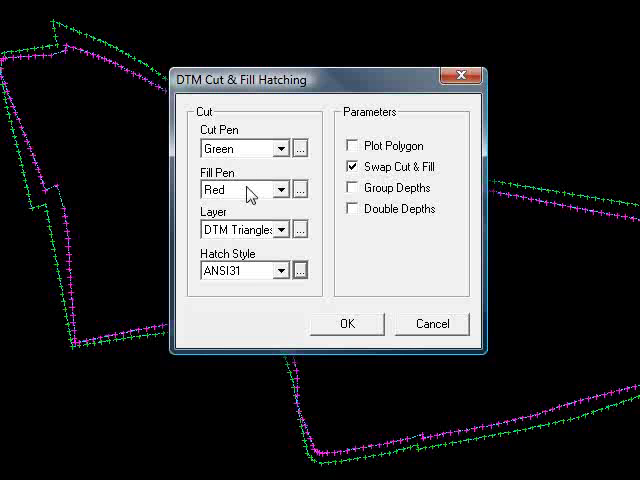
{"action": "left_click", "coordinate": [348, 324]}
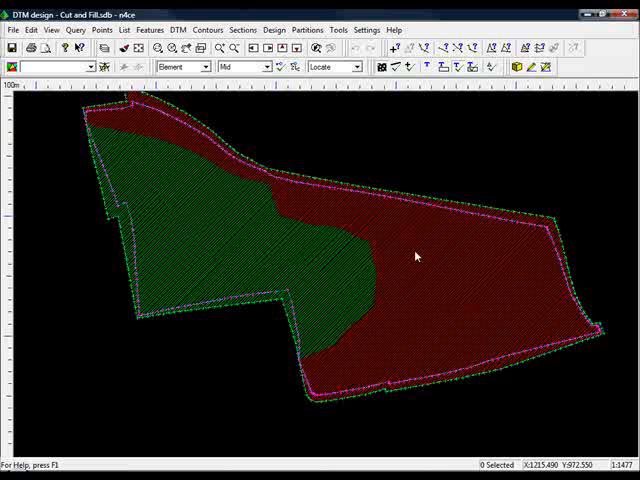
{"action": "mouse_move", "coordinate": [274, 268]}
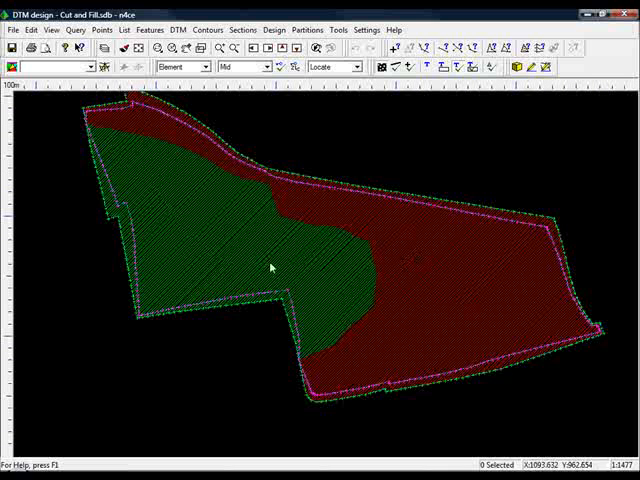
{"action": "mouse_move", "coordinate": [378, 268]}
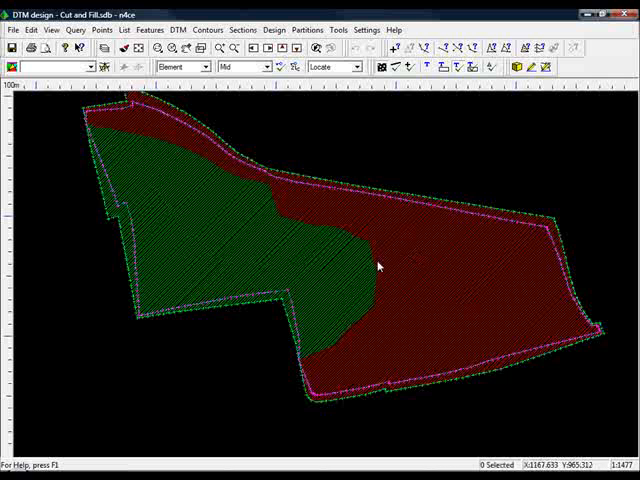